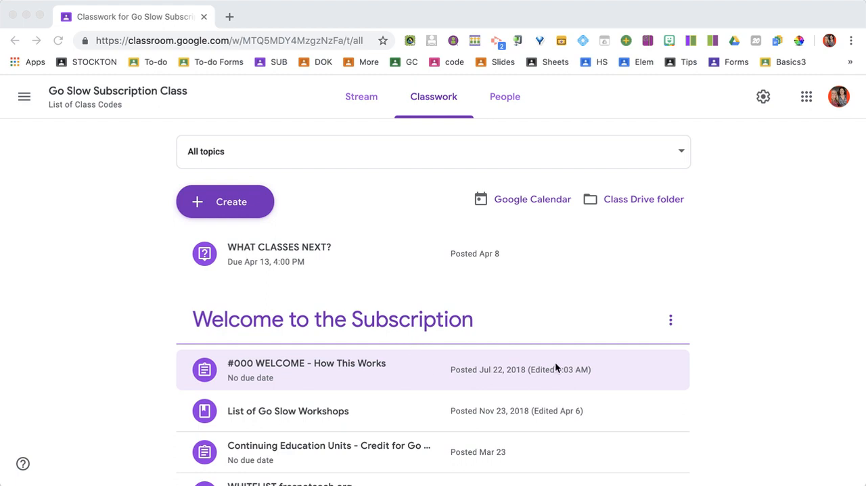
mouse_move(235, 368)
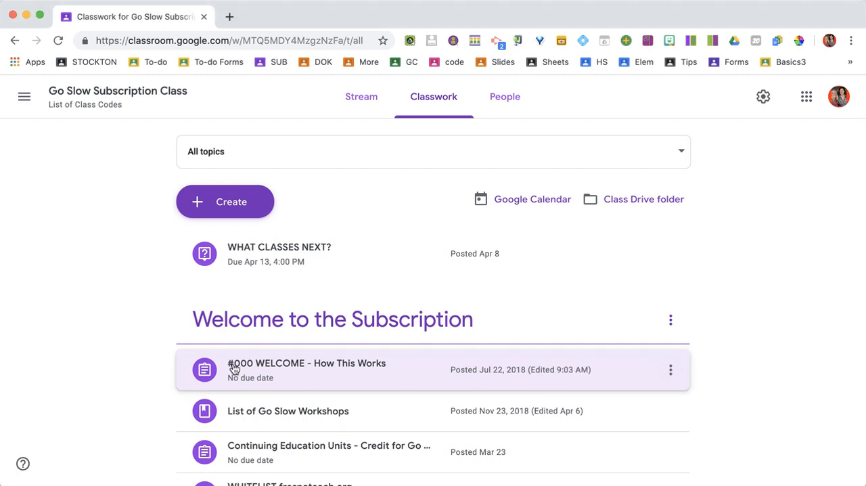
mouse_move(670, 369)
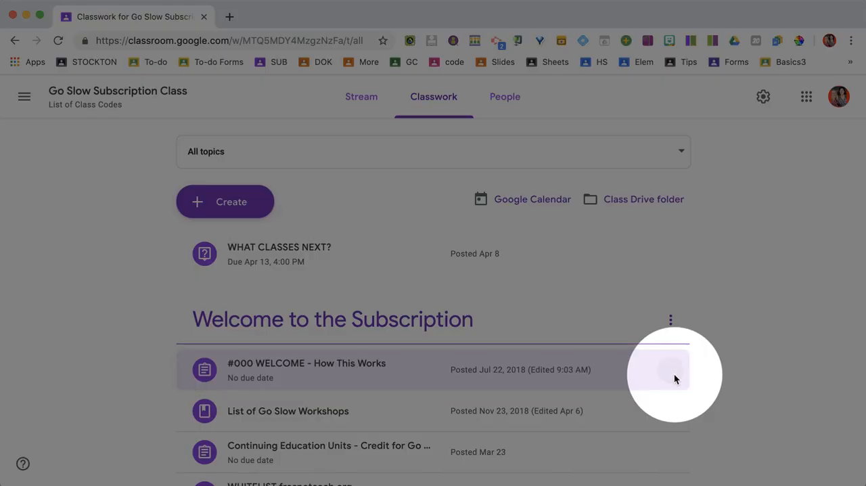
Open the '#000 WELCOME - How This Works' assignment for editing and scroll its instructions.
click(671, 319)
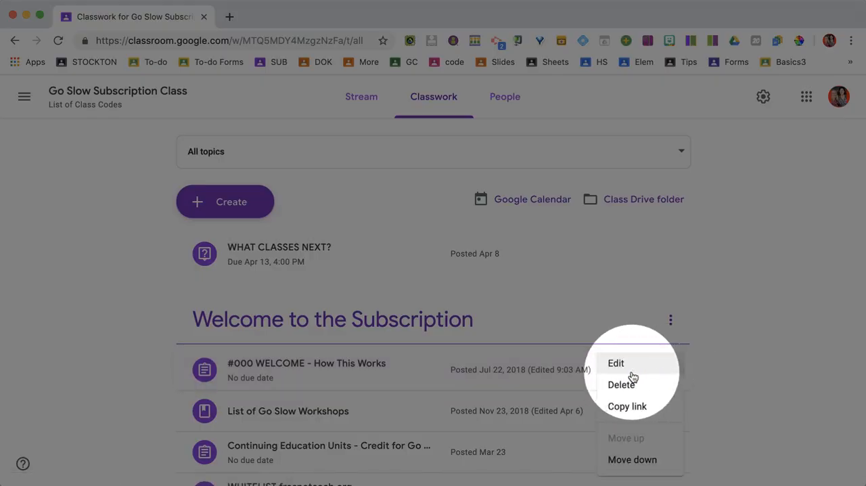
click(615, 363)
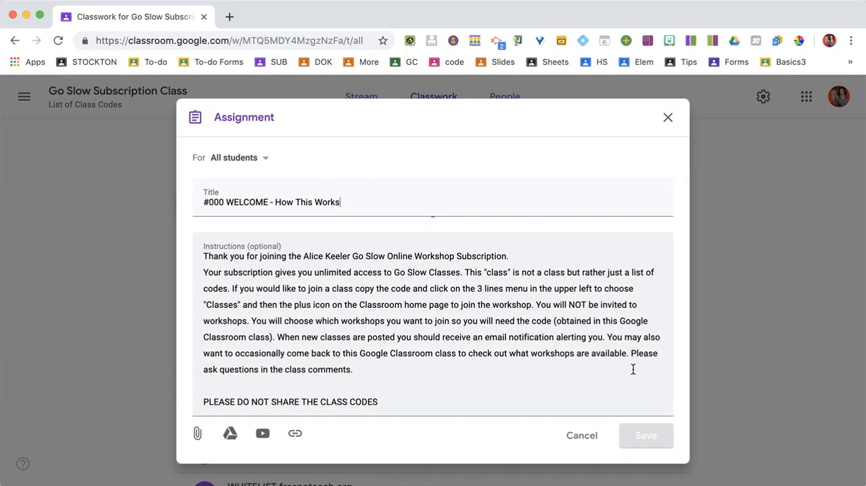
scroll(down, 3)
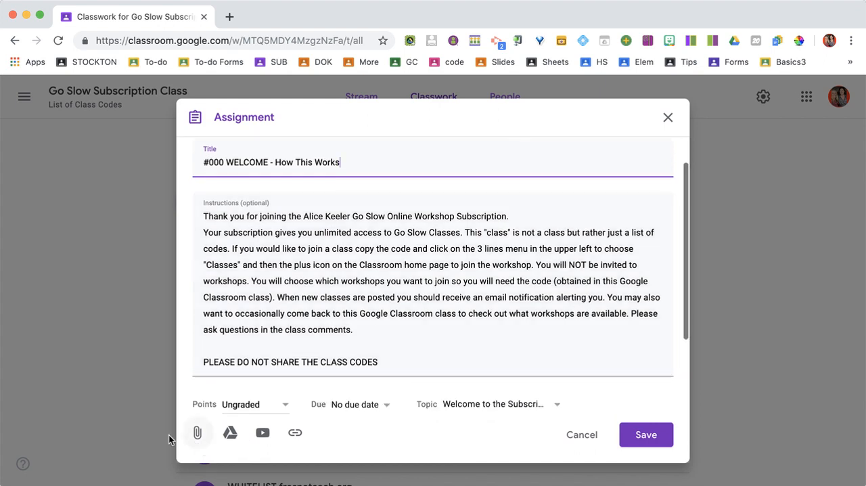
Start uploading the 144 MB mp4 video from the computer, then close the upload dialog.
click(230, 433)
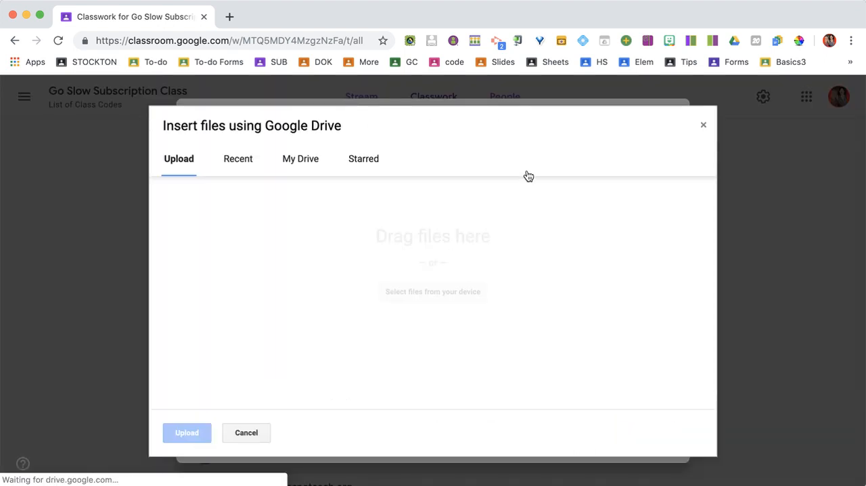
click(432, 292)
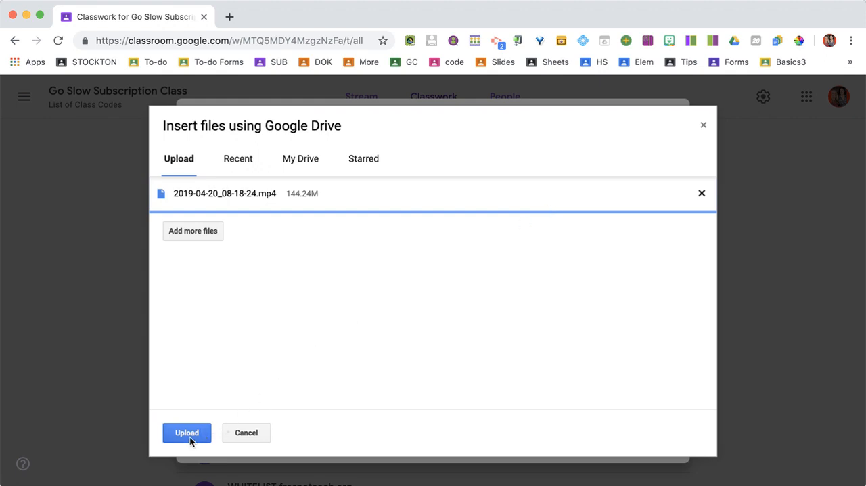
click(187, 432)
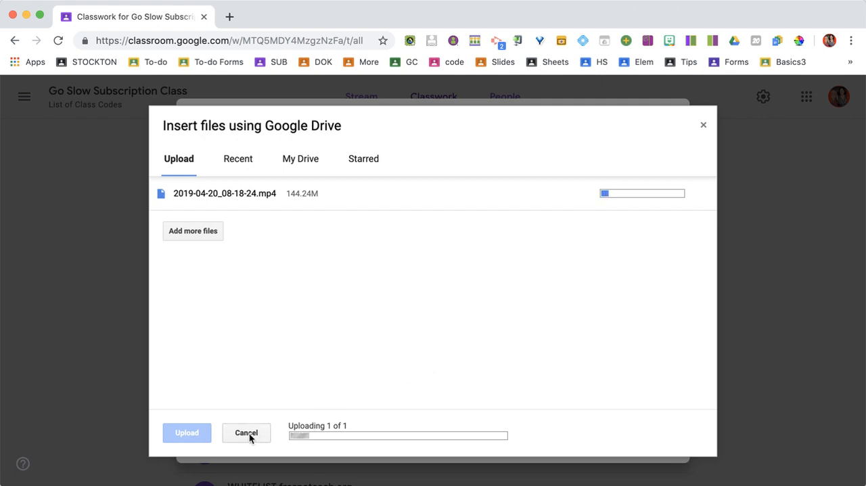
click(246, 432)
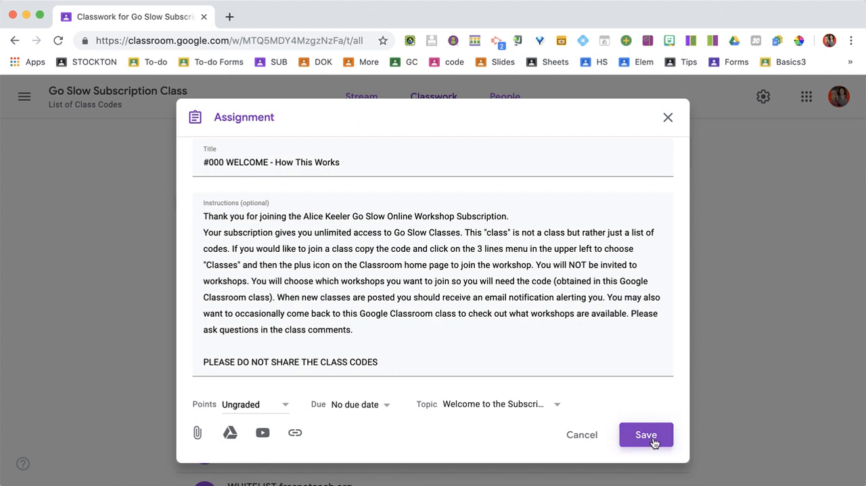
mouse_move(635, 444)
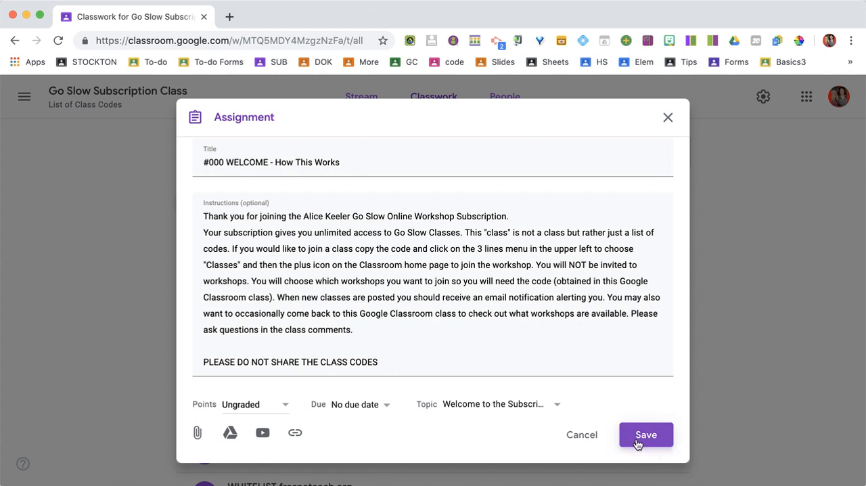
Save the edited WELCOME assignment, returning to the Classwork list.
click(645, 435)
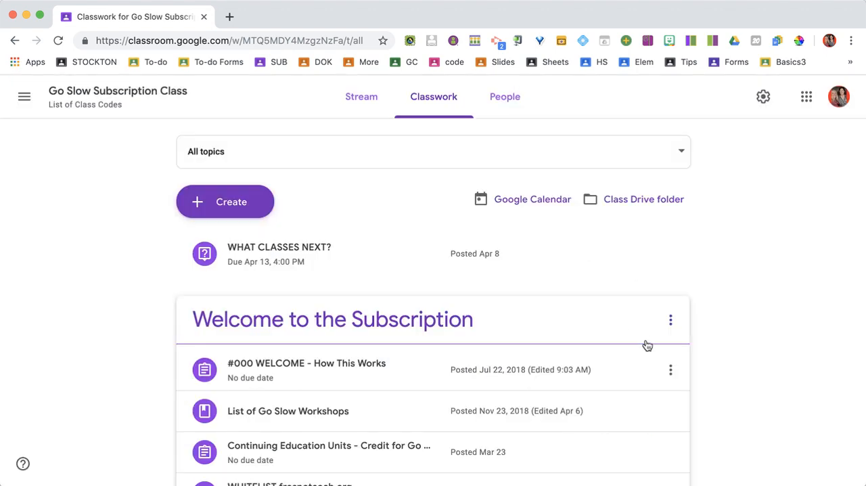